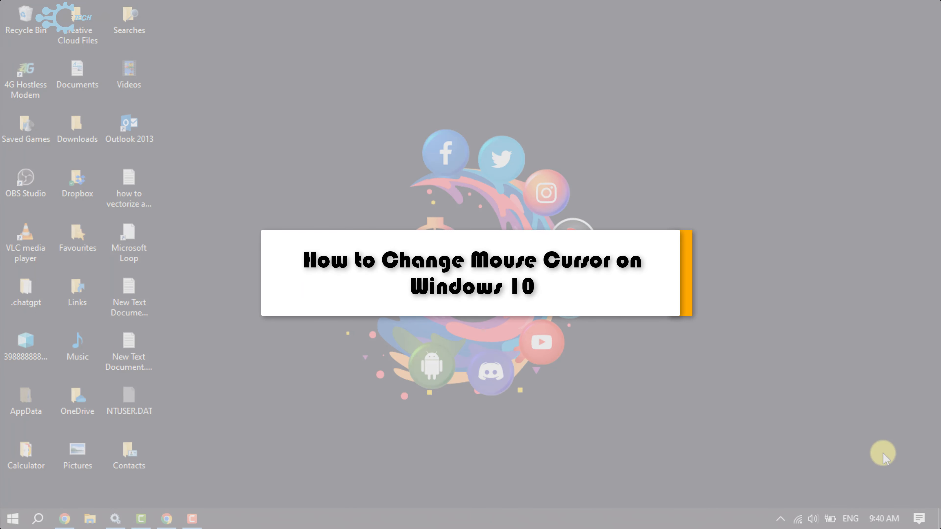
mouse_move(776, 209)
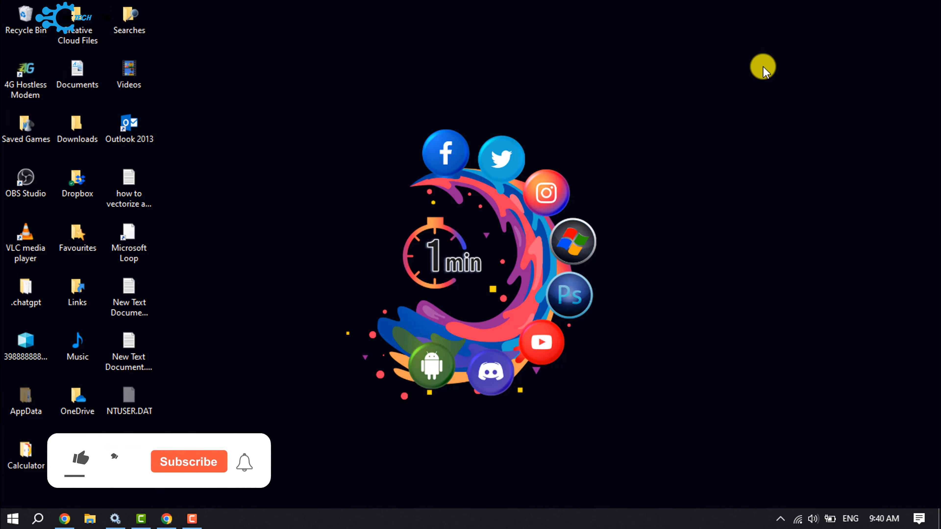
Search the taskbar for 'control panel' and launch Control Panel from the results.
left_click(80, 460)
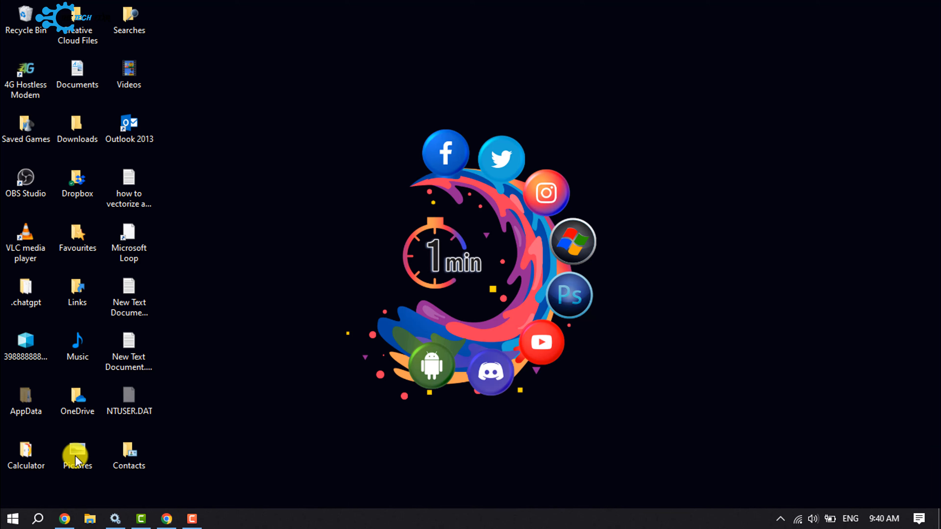
left_click(38, 519)
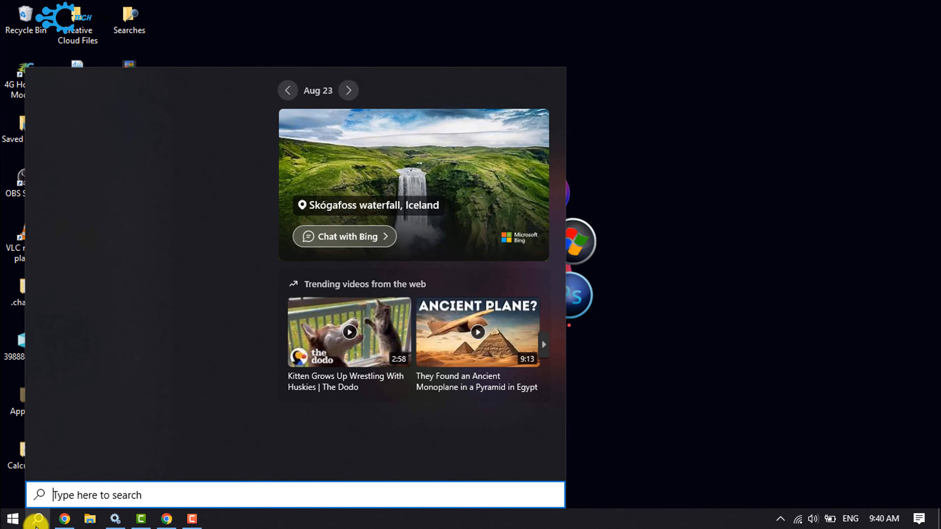
type("c")
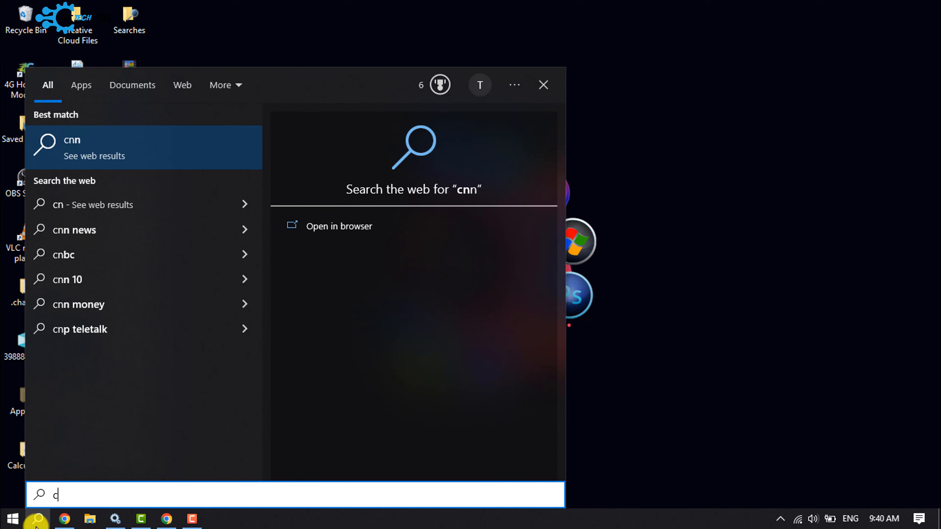
type("control panel")
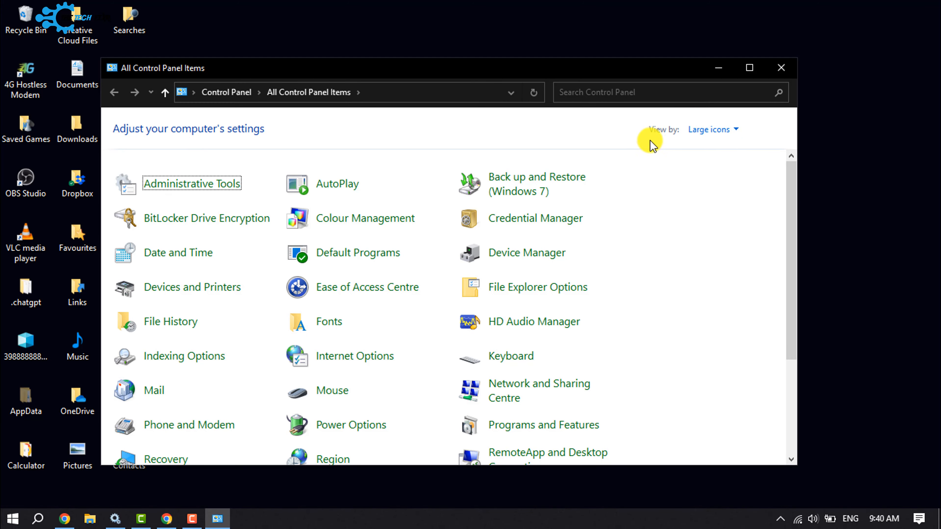
left_click(713, 129)
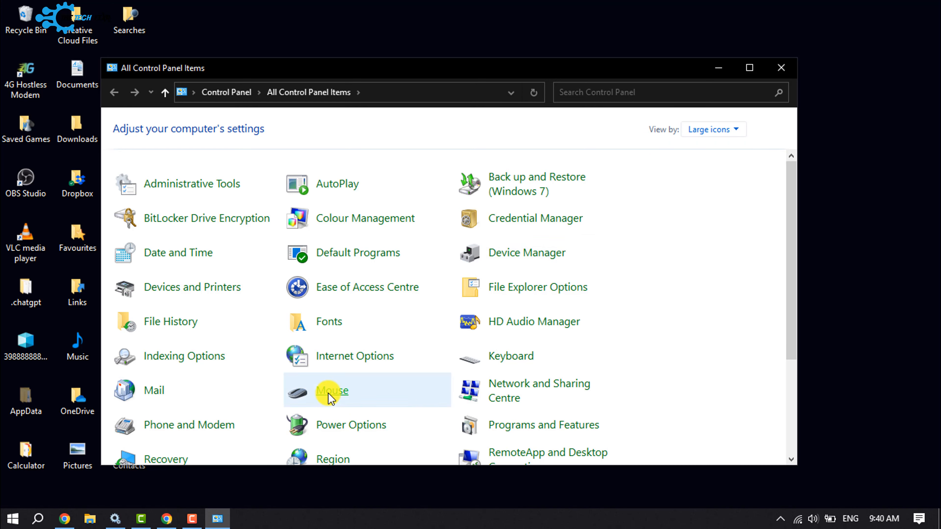
mouse_move(332, 391)
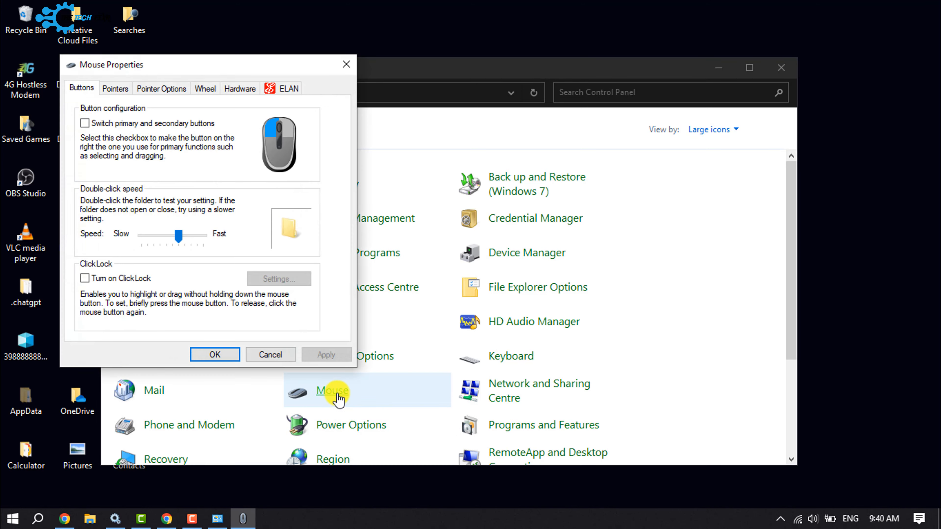
mouse_move(116, 88)
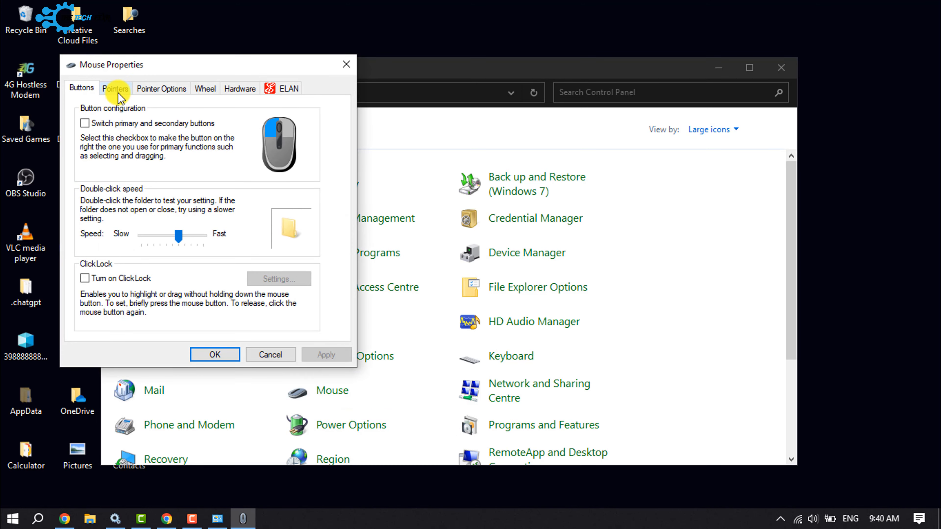
In Mouse Properties Pointers, try Windows Black then apply the Windows Inverted (large) scheme.
left_click(115, 88)
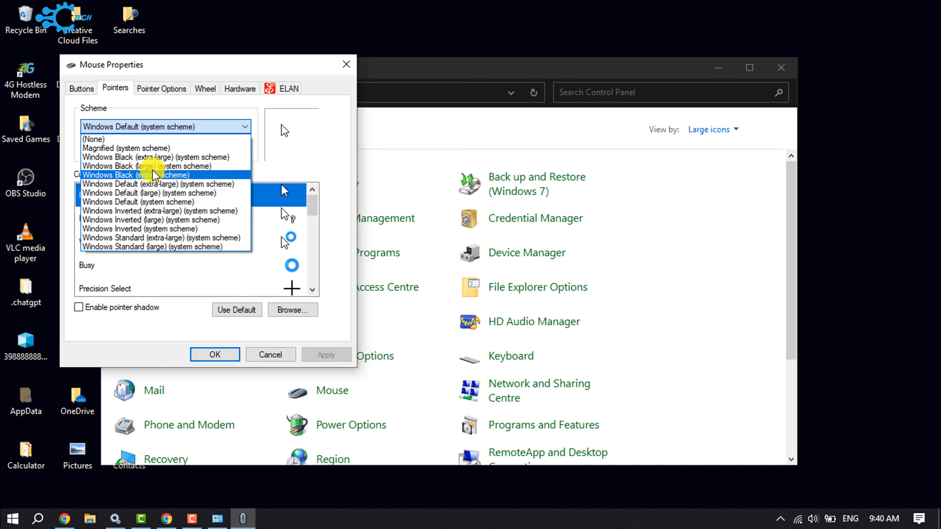
left_click(146, 166)
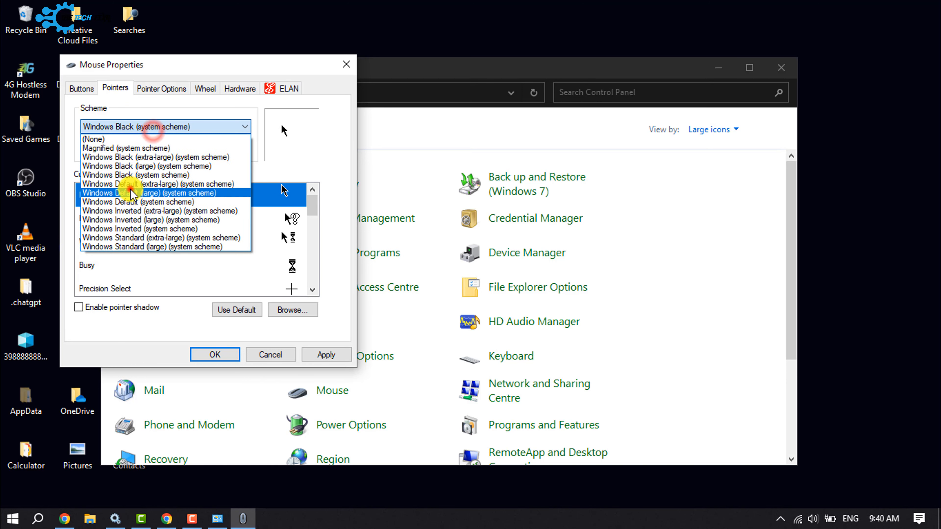
left_click(93, 139)
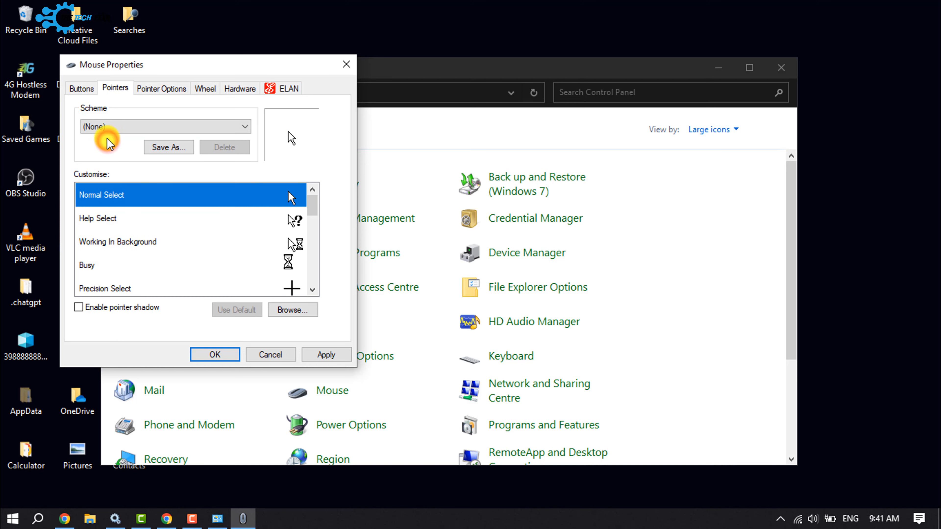
mouse_move(112, 165)
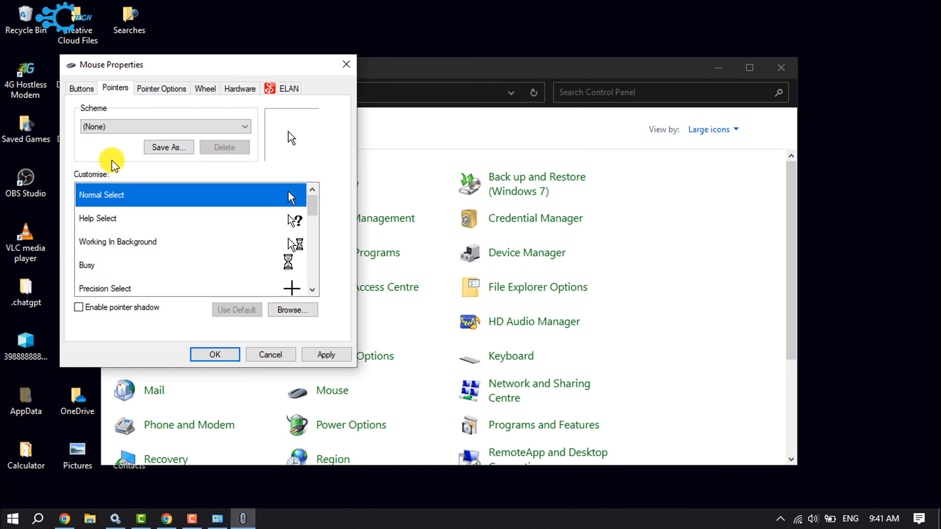
scroll("down", 3)
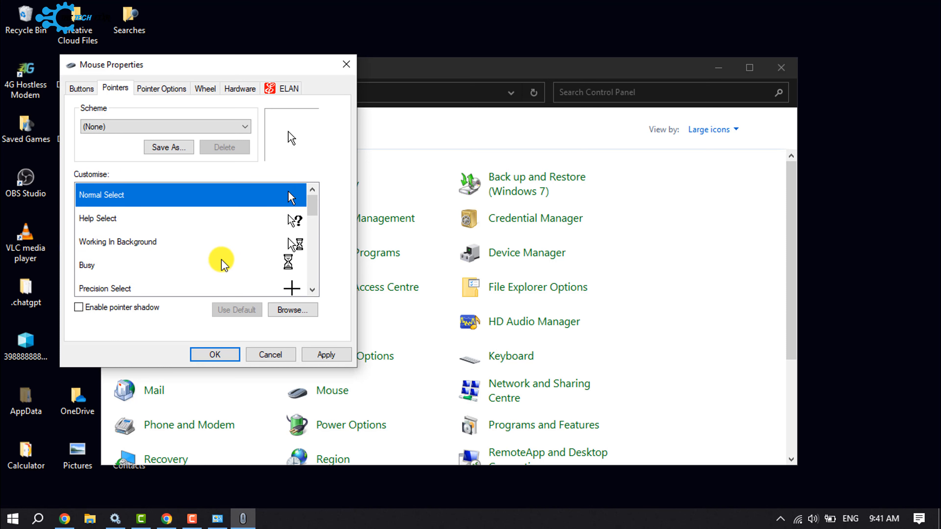
scroll("down", 3)
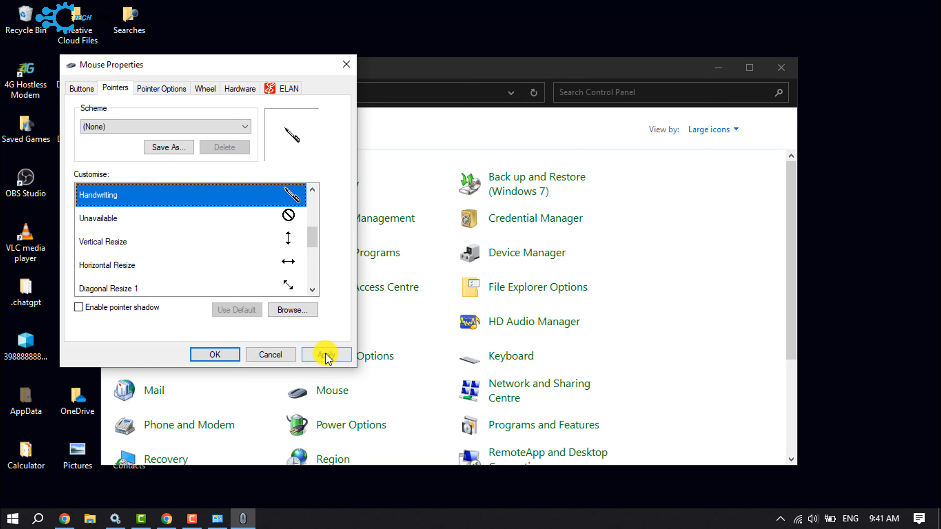
left_click(326, 354)
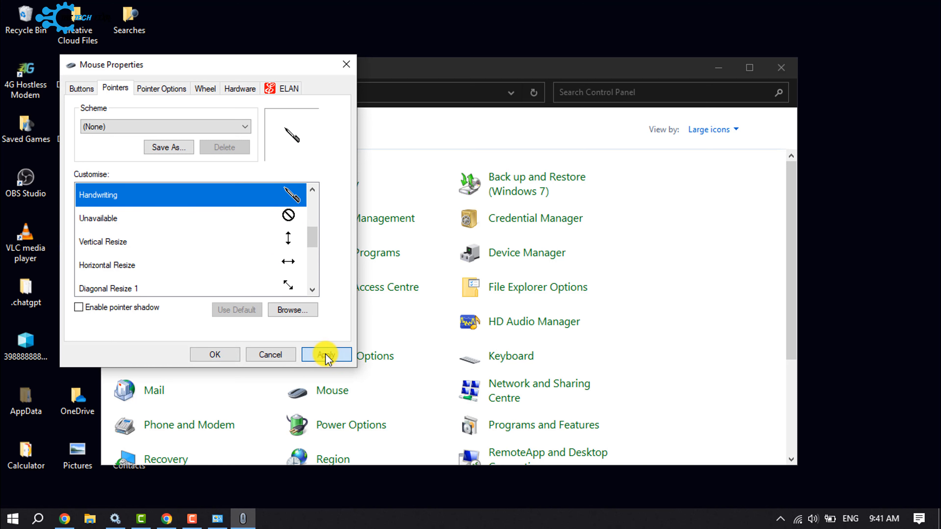
left_click(326, 354)
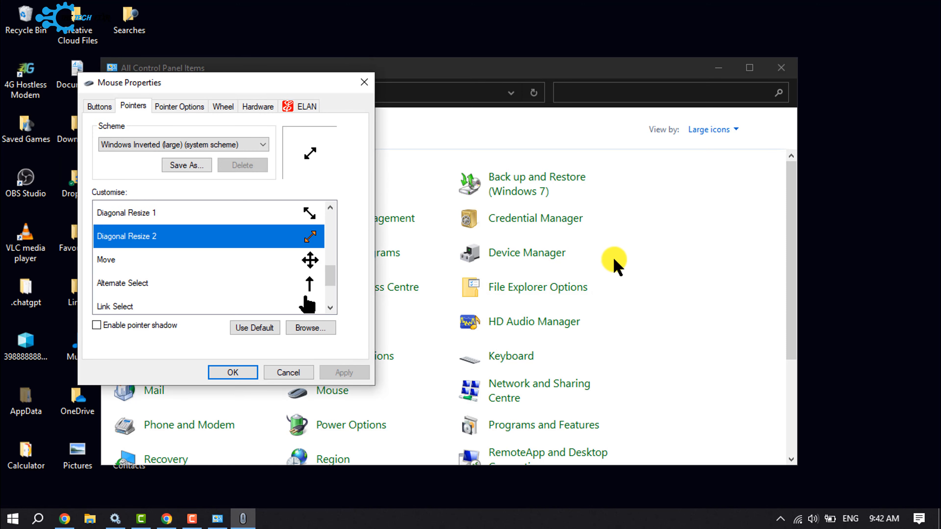
mouse_move(655, 243)
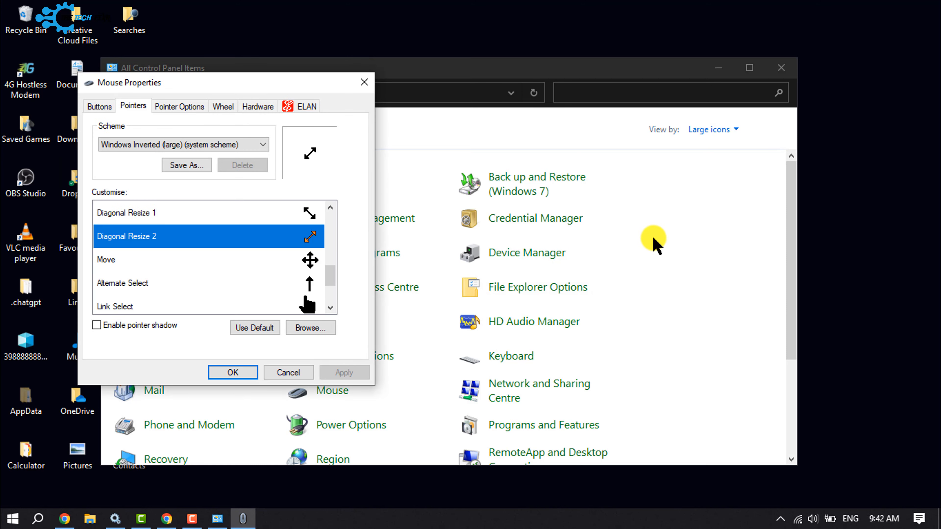
mouse_move(680, 260)
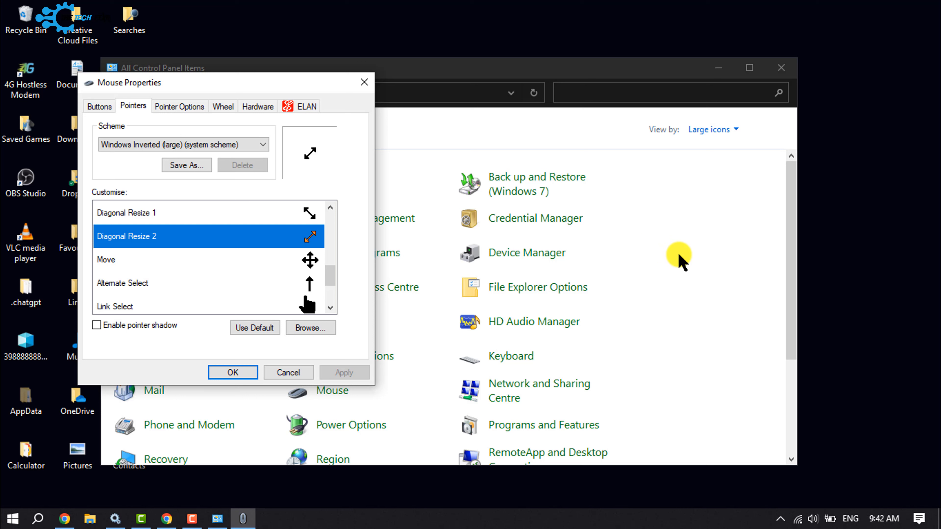
mouse_move(608, 268)
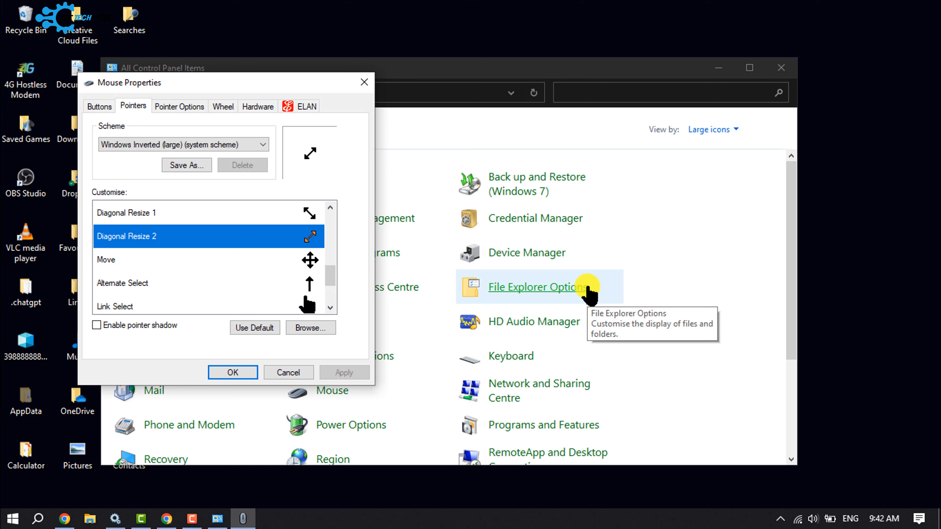
mouse_move(585, 237)
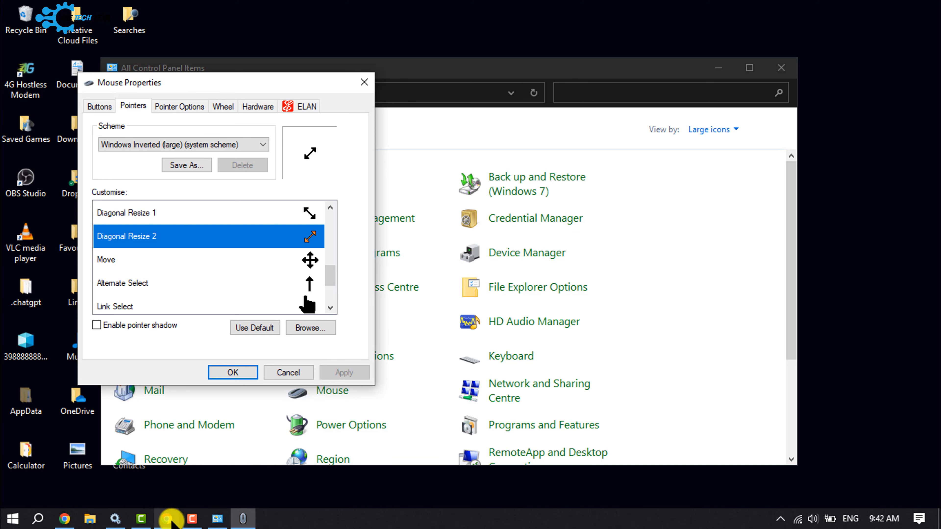
In the browser, reach Open Cursor Library and find the Red car Cursors set page.
left_click(167, 519)
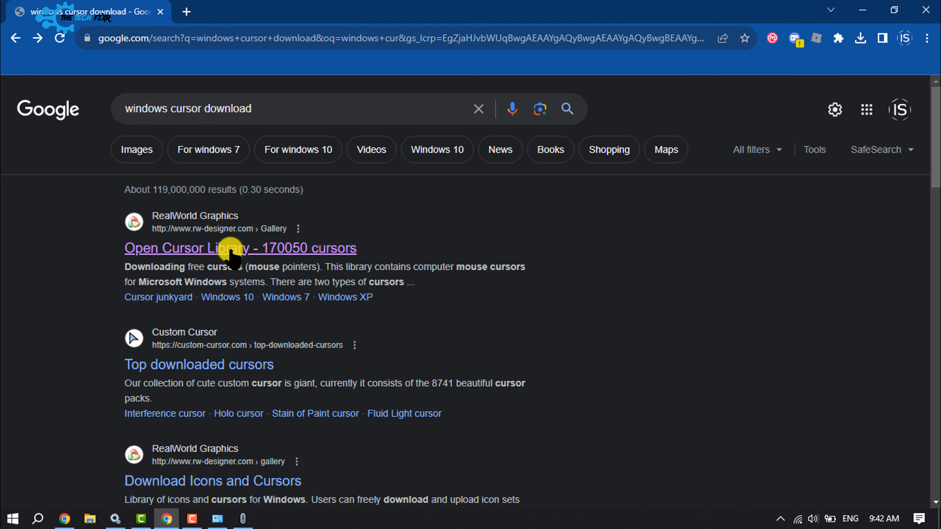
left_click(240, 248)
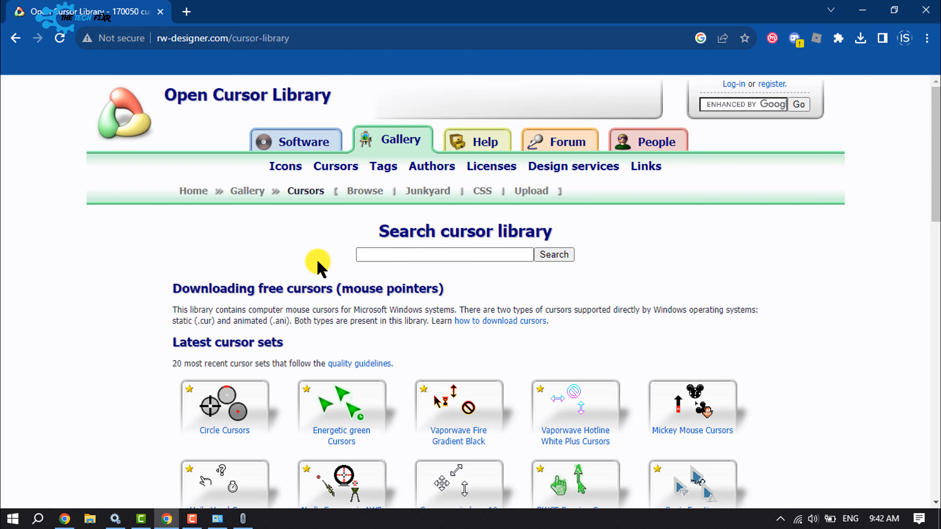
left_click(444, 254)
type("car cursors")
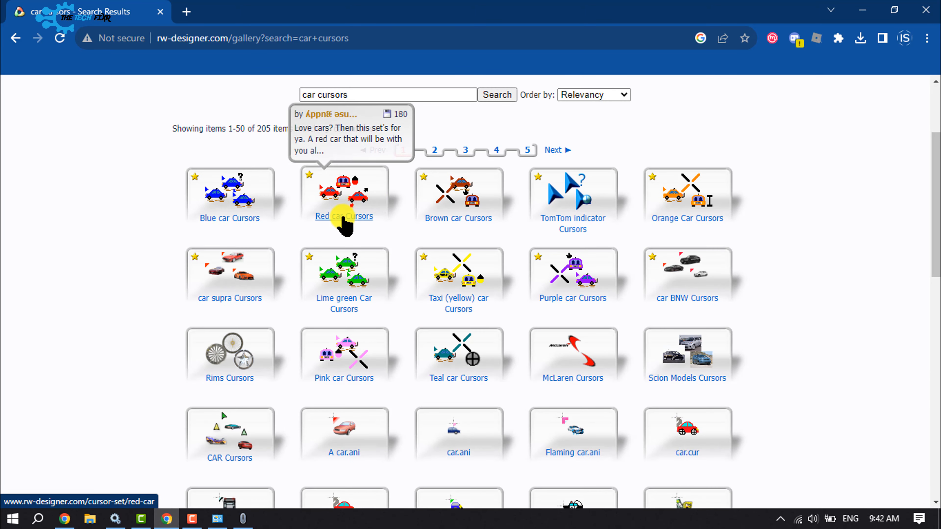
left_click(344, 217)
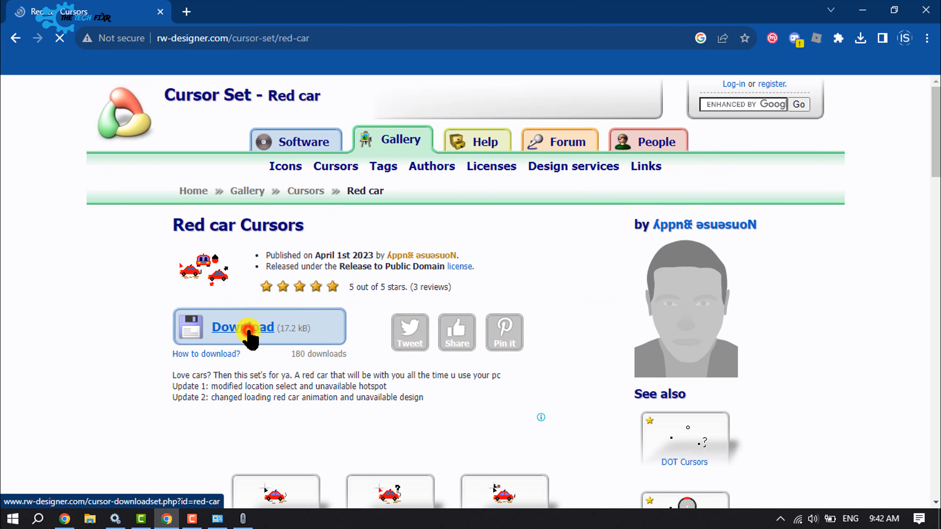
Download the Red car cursor set as red-car.zip and confirm it in Chrome's downloads.
left_click(244, 326)
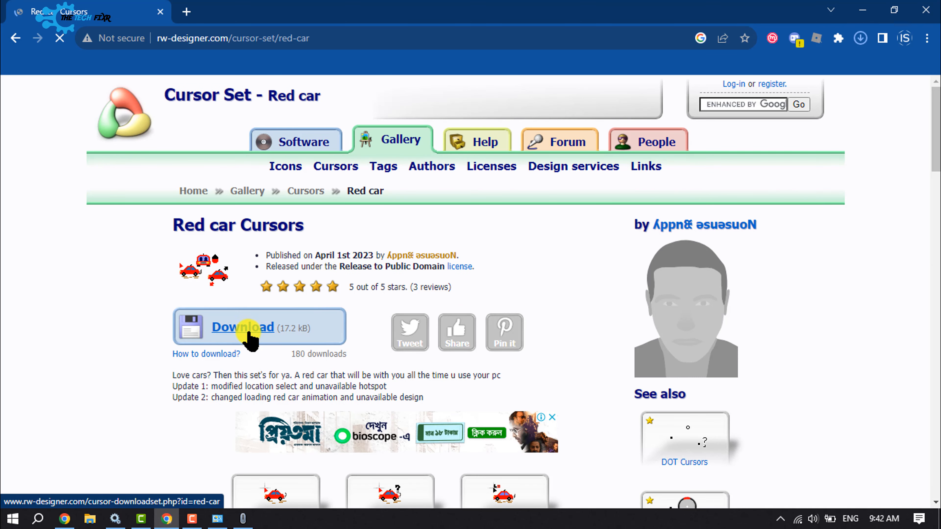
left_click(861, 38)
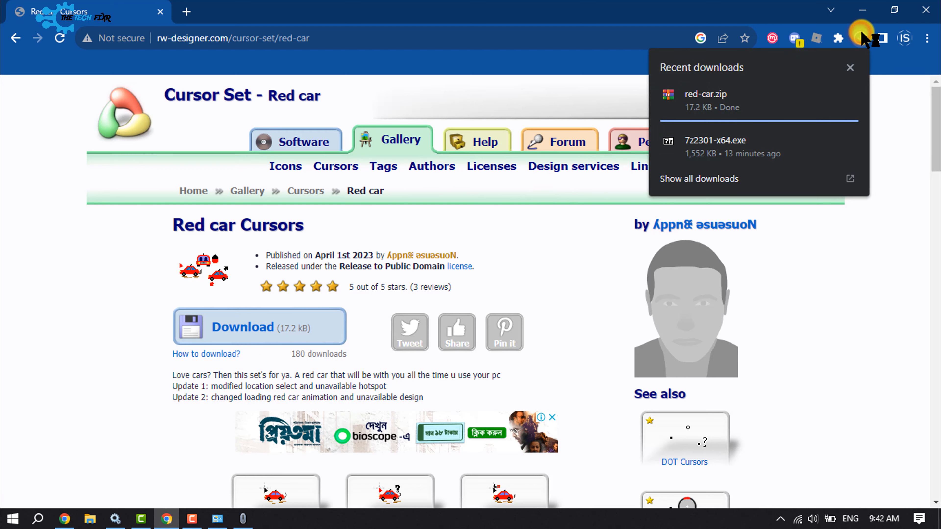
left_click(860, 38)
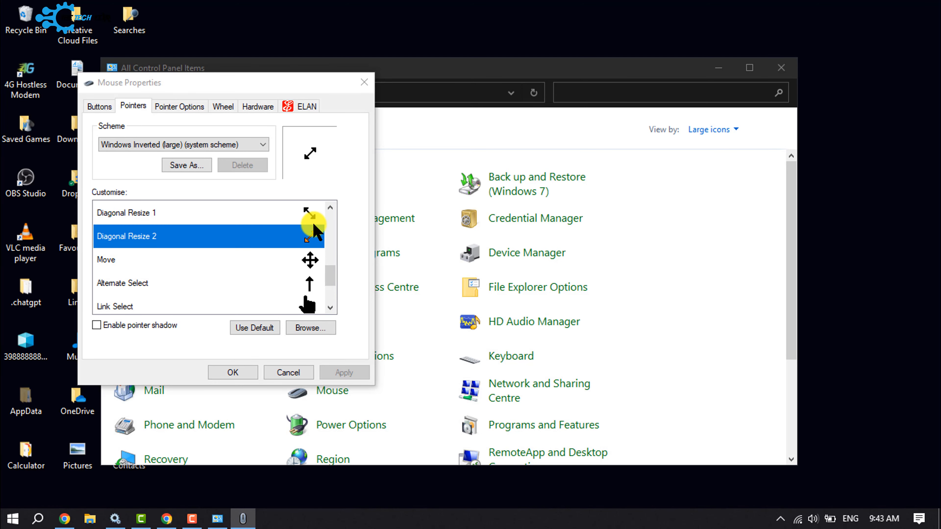
Extract red-car.zip into the Downloads folder using Extract Here.
left_click(90, 519)
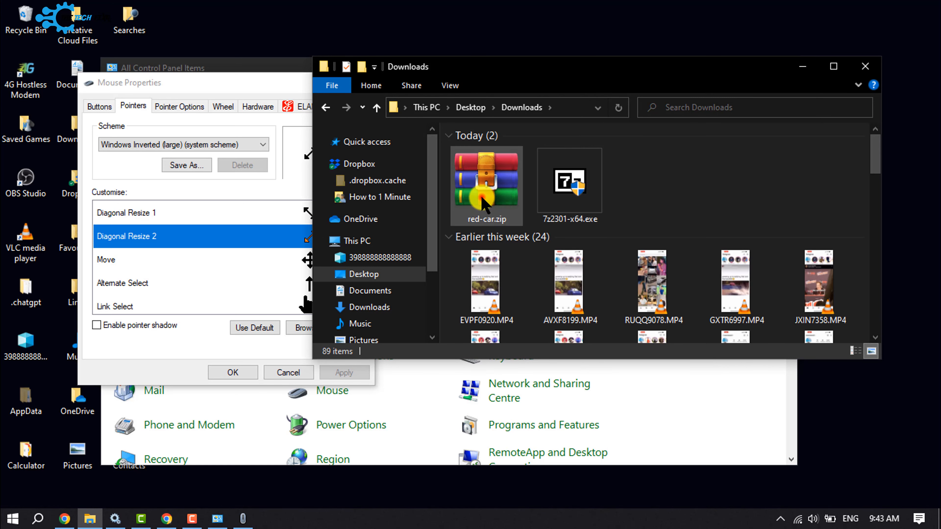
left_click(486, 180)
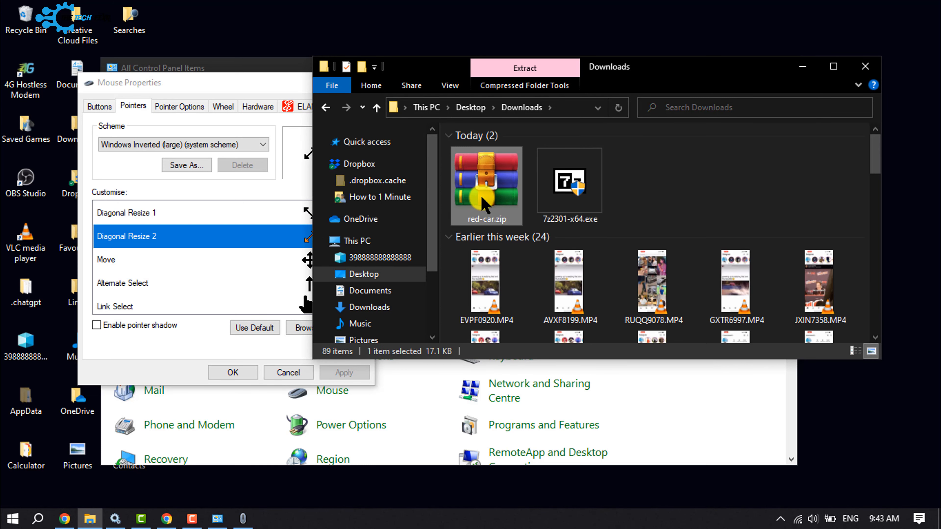
right_click(486, 180)
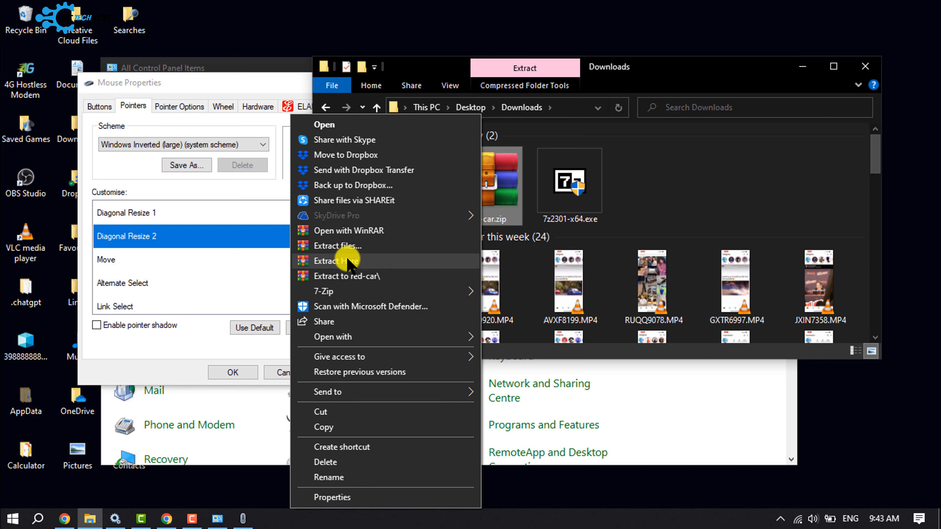
left_click(336, 260)
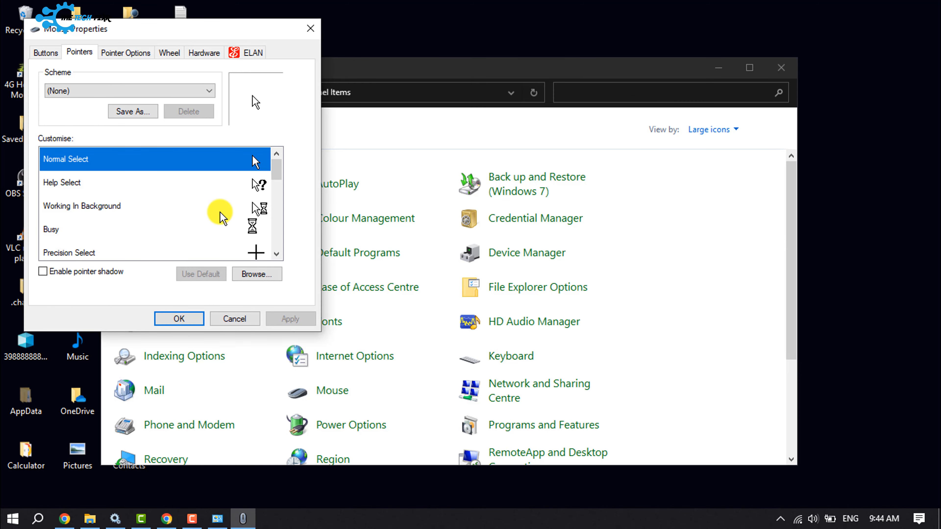
Choose the Magnified scheme and load 'Red car link selection.ani' as the Normal Select pointer.
left_click(81, 91)
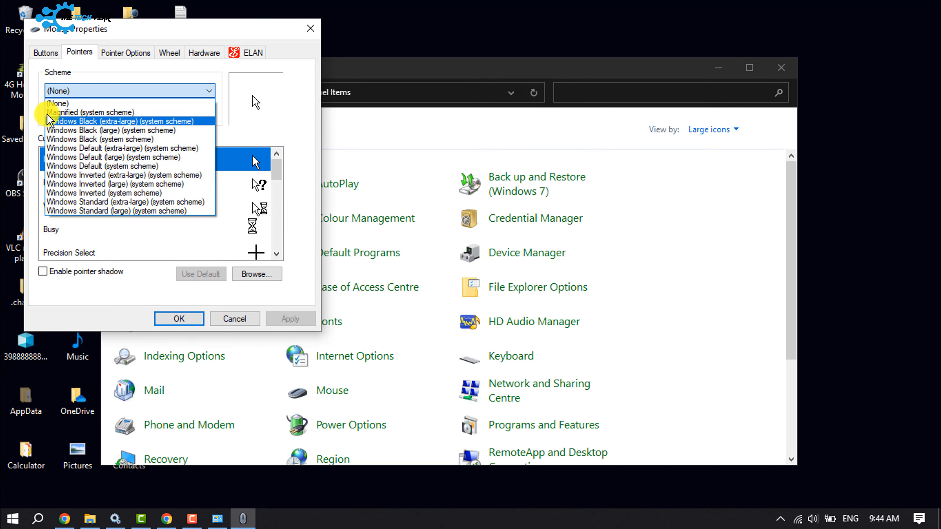
left_click(87, 112)
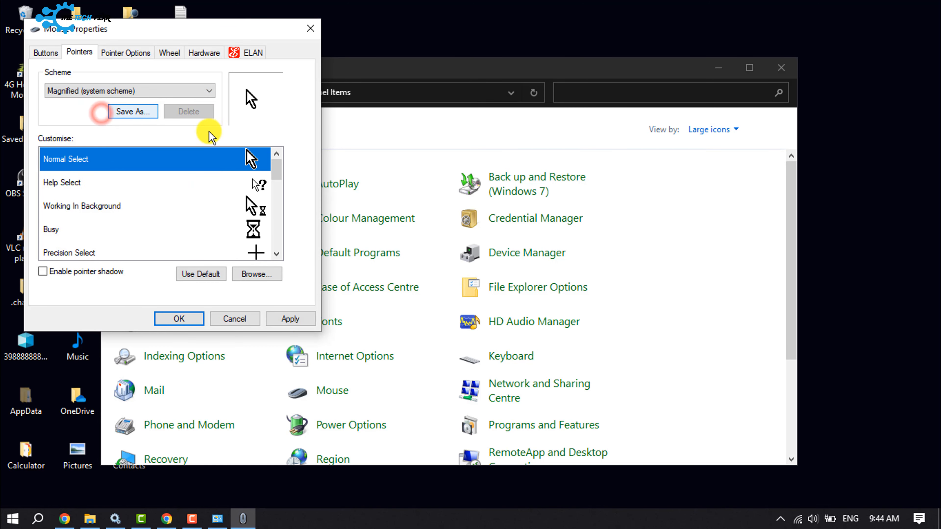
left_click(257, 275)
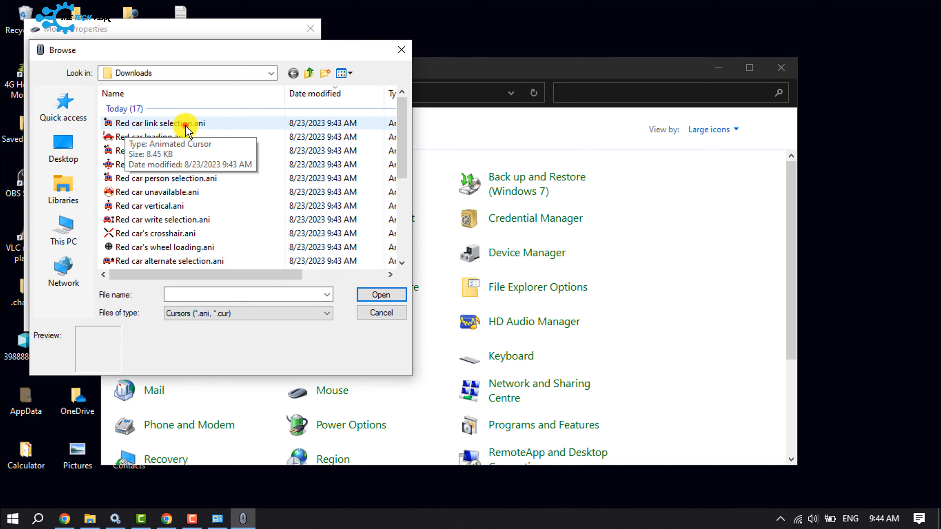
left_click(158, 124)
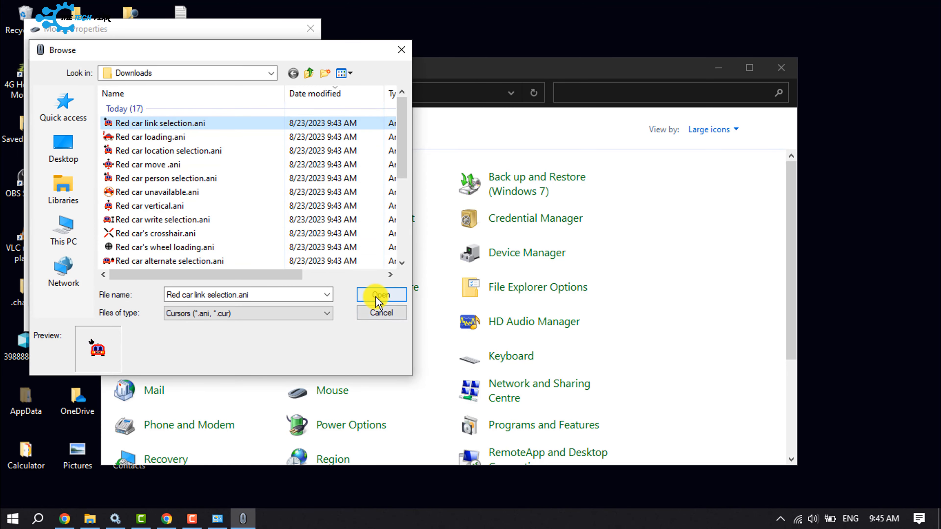
left_click(381, 295)
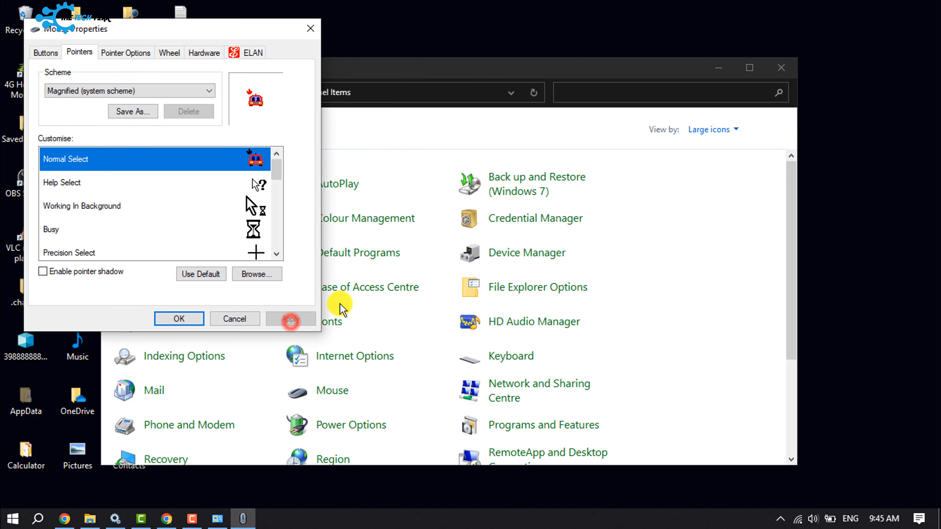
Apply the red car pointer, then switch back to Windows Default (system scheme) and apply.
left_click(179, 319)
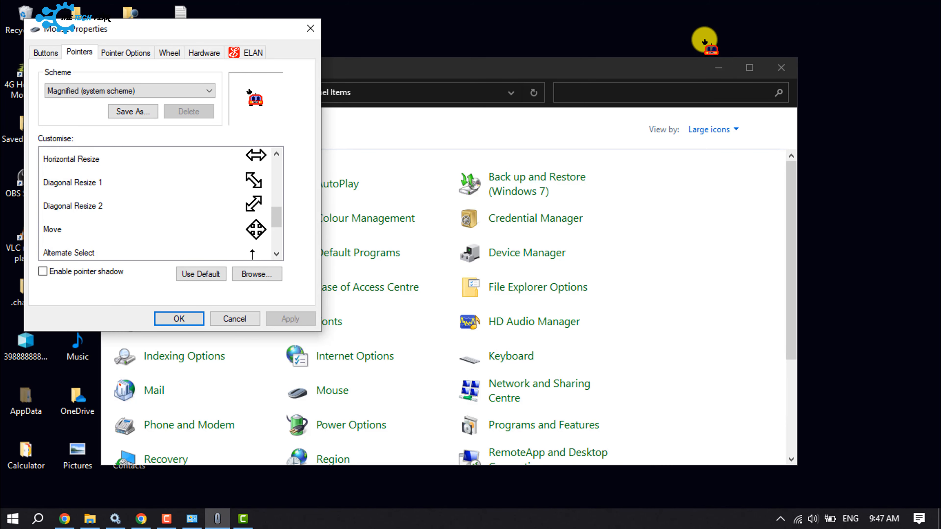
mouse_move(708, 39)
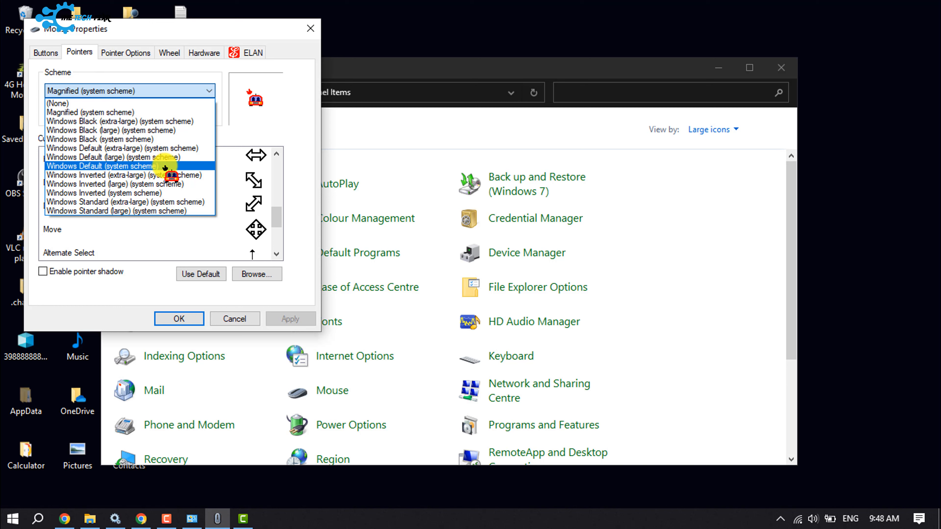
left_click(108, 166)
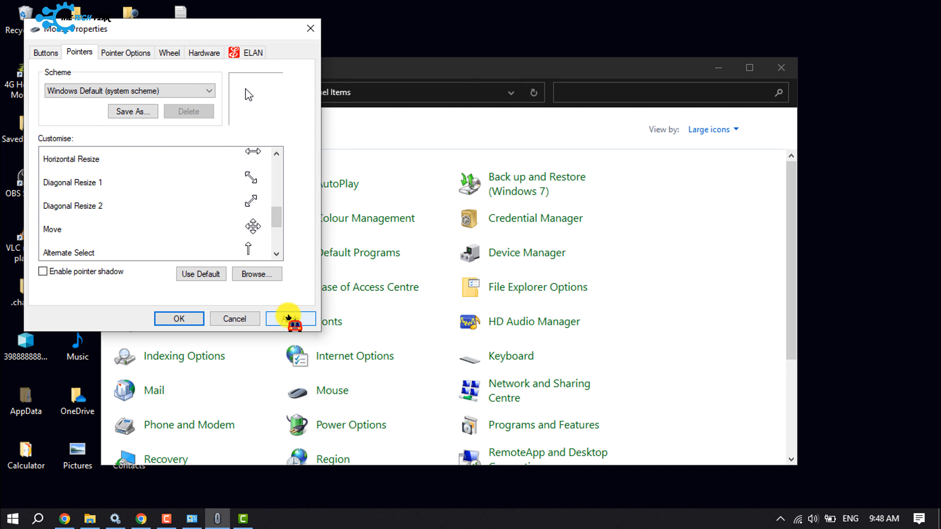
left_click(291, 318)
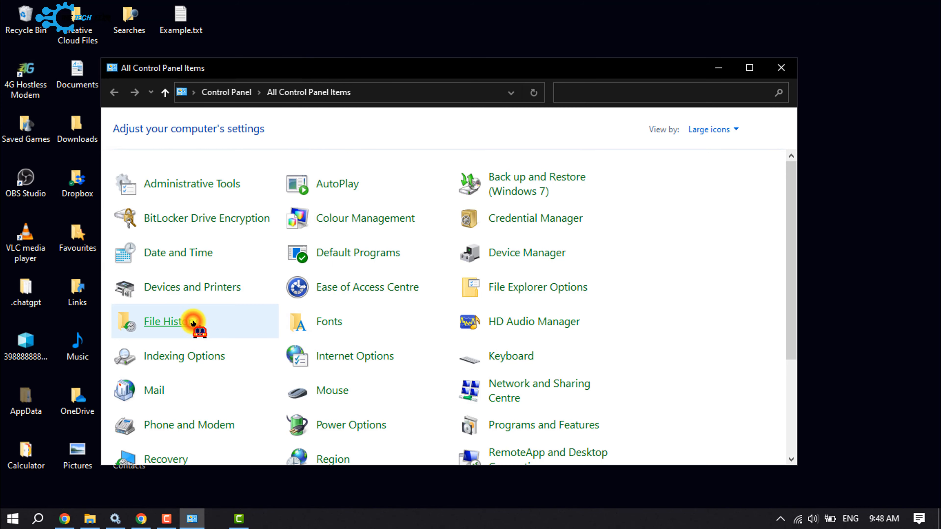